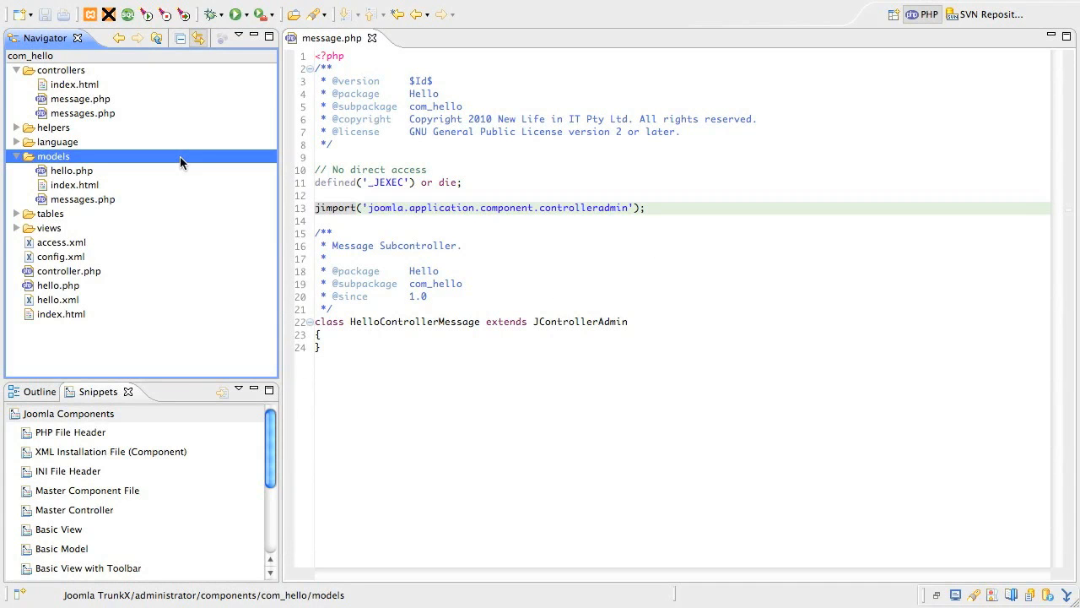
Create message.php in the models folder and insert the standard PHP file header
{"action": "right_click", "coordinate": [54, 156]}
{"action": "type", "text": "message."}
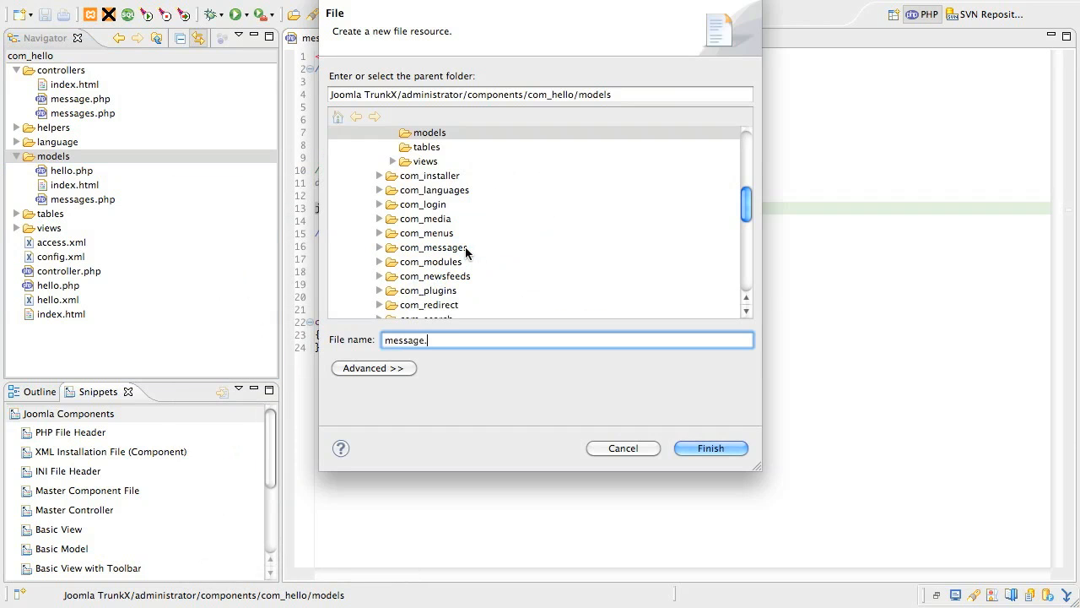
{"action": "left_click", "coordinate": [711, 447]}
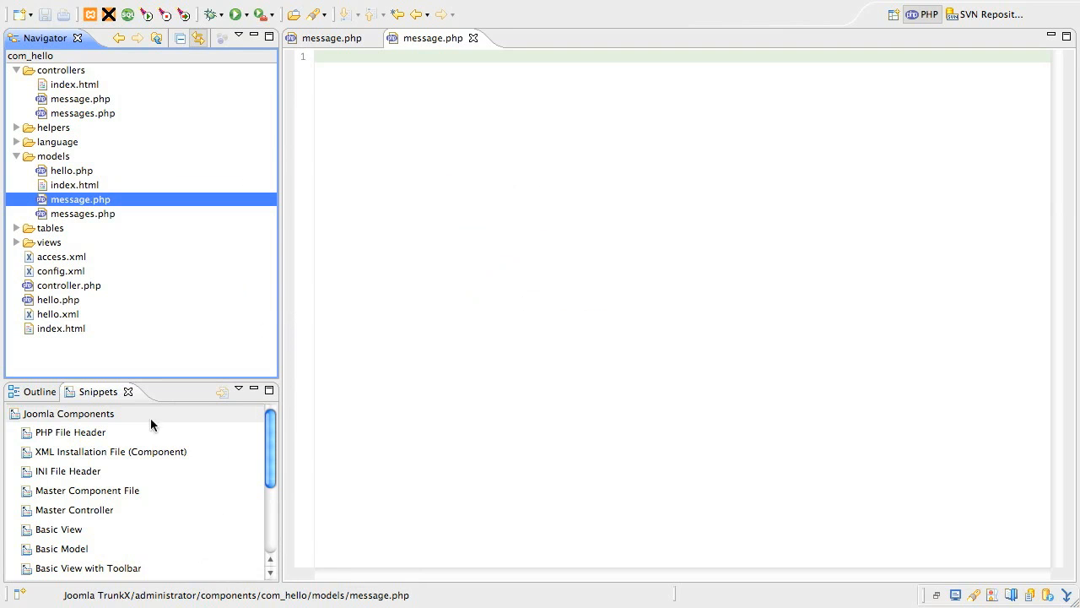
{"action": "double_click", "coordinate": [71, 433]}
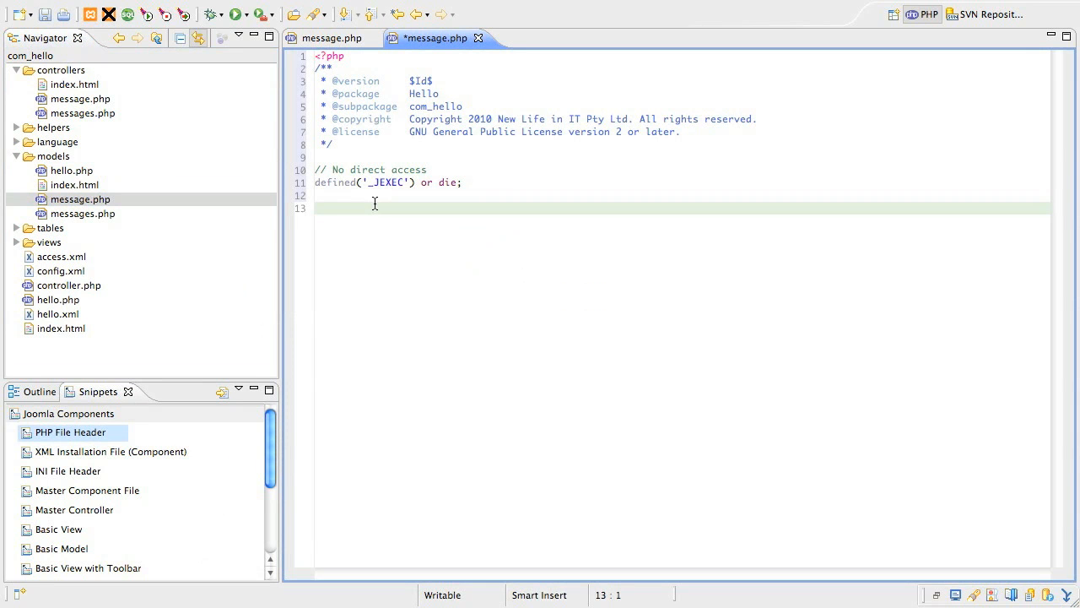
Insert the Backend Item Model snippet with com_hello, Message model and hello_messages table into message.php
{"action": "left_click", "coordinate": [68, 412]}
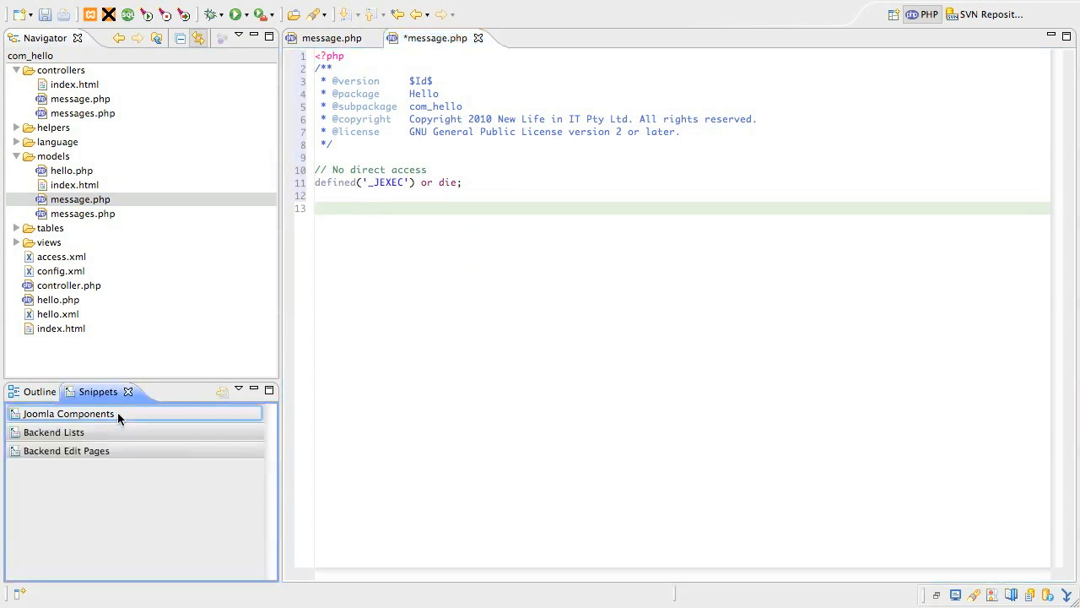
{"action": "left_click", "coordinate": [68, 449]}
{"action": "type", "text": "Hel"}
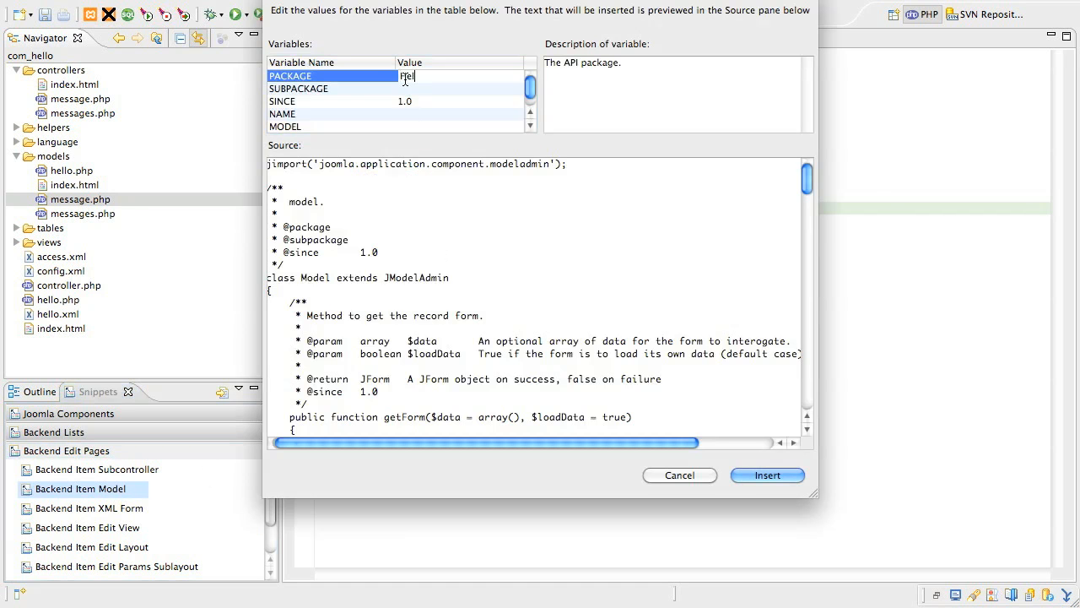
{"action": "type", "text": "com_hello"}
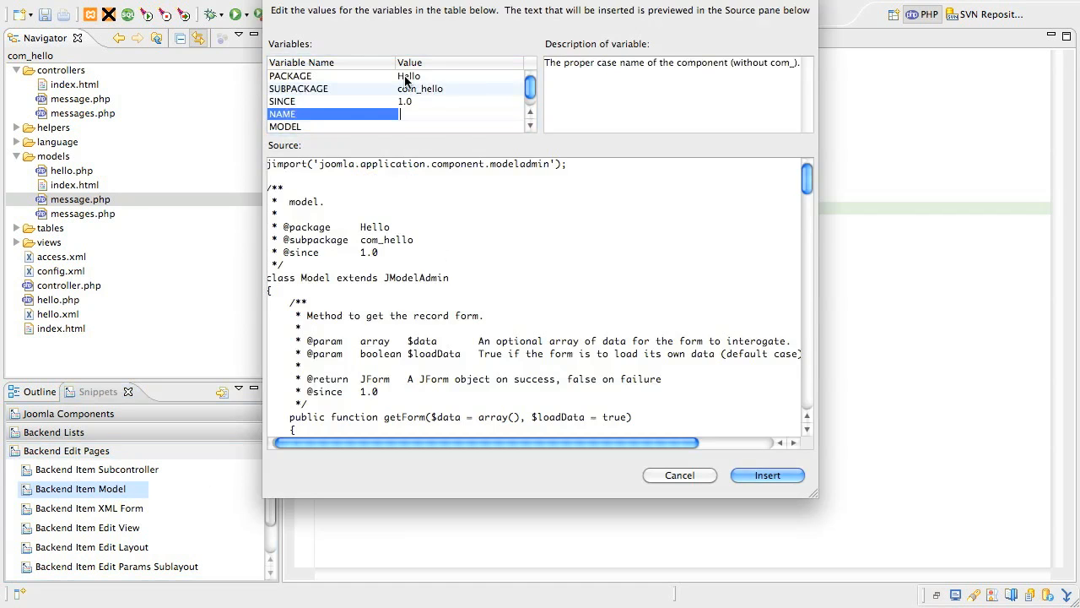
{"action": "type", "text": "M"}
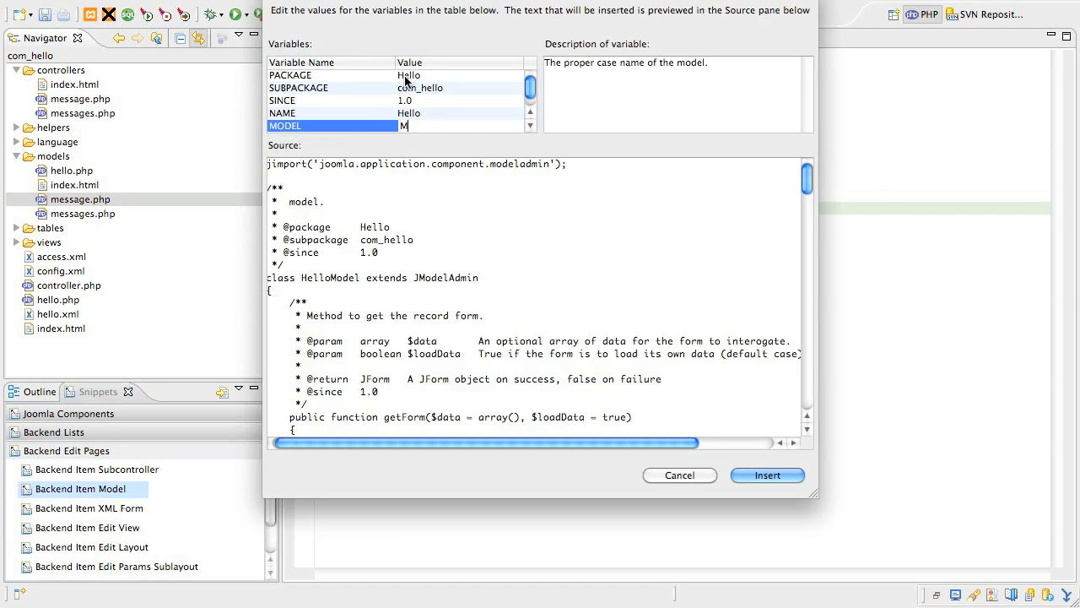
{"action": "type", "text": "essage"}
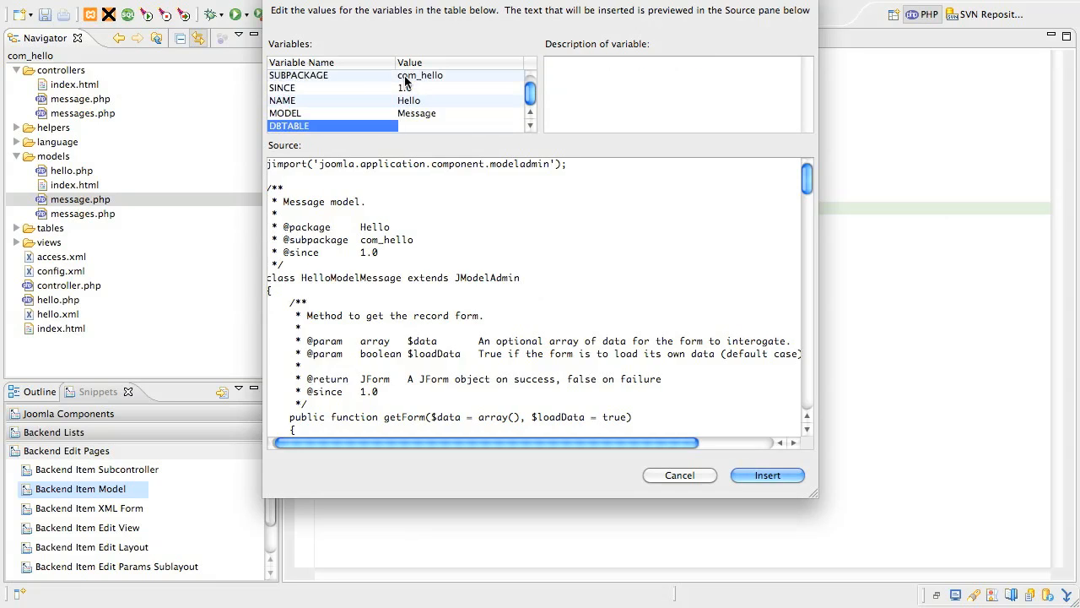
{"action": "type", "text": "hello_messages"}
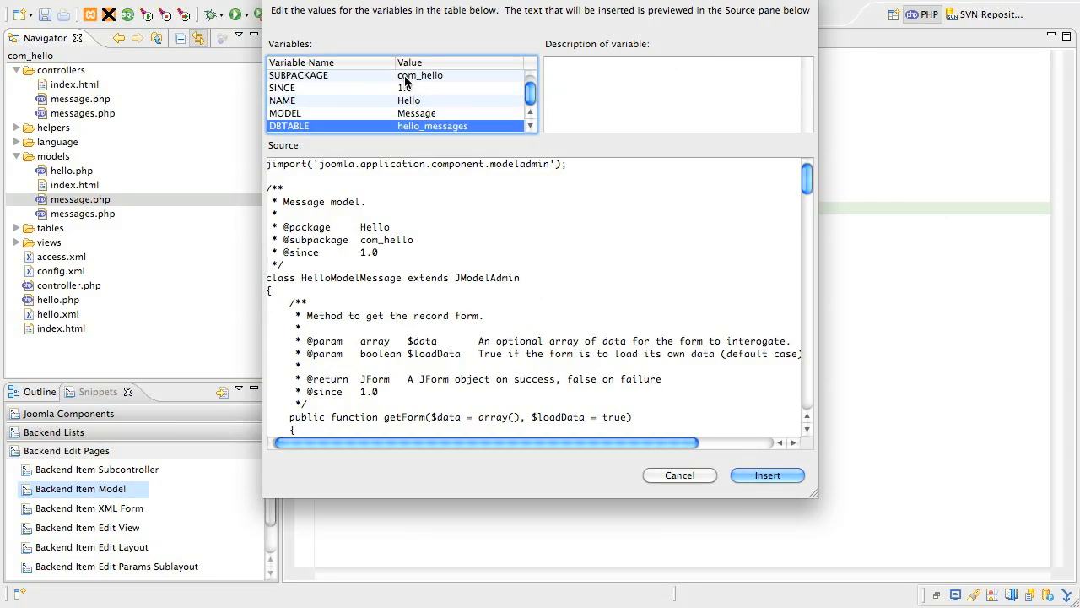
{"action": "left_click", "coordinate": [766, 475]}
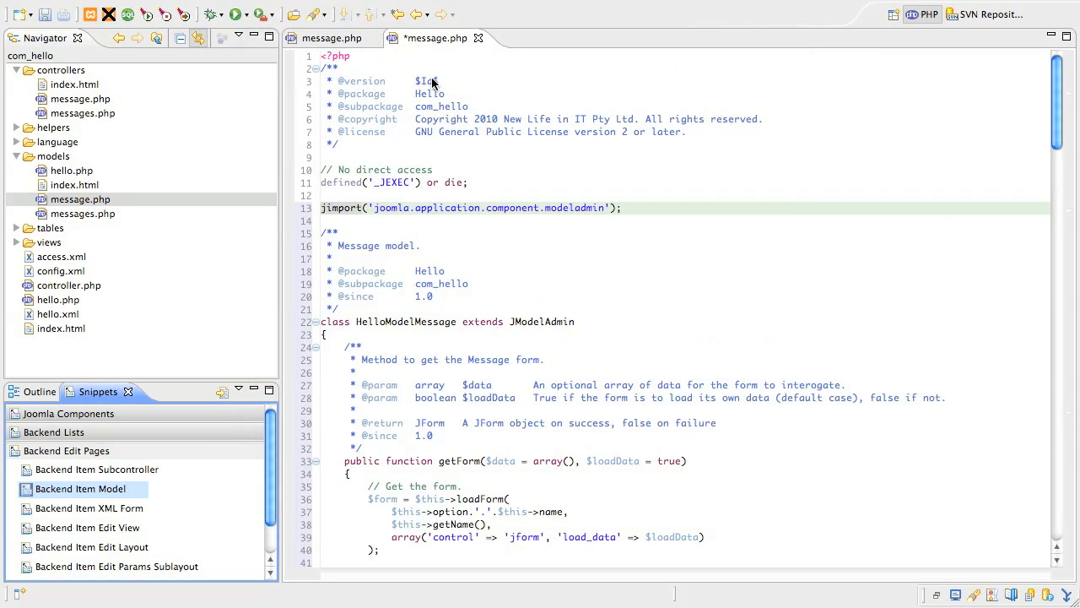
{"action": "left_click", "coordinate": [621, 207]}
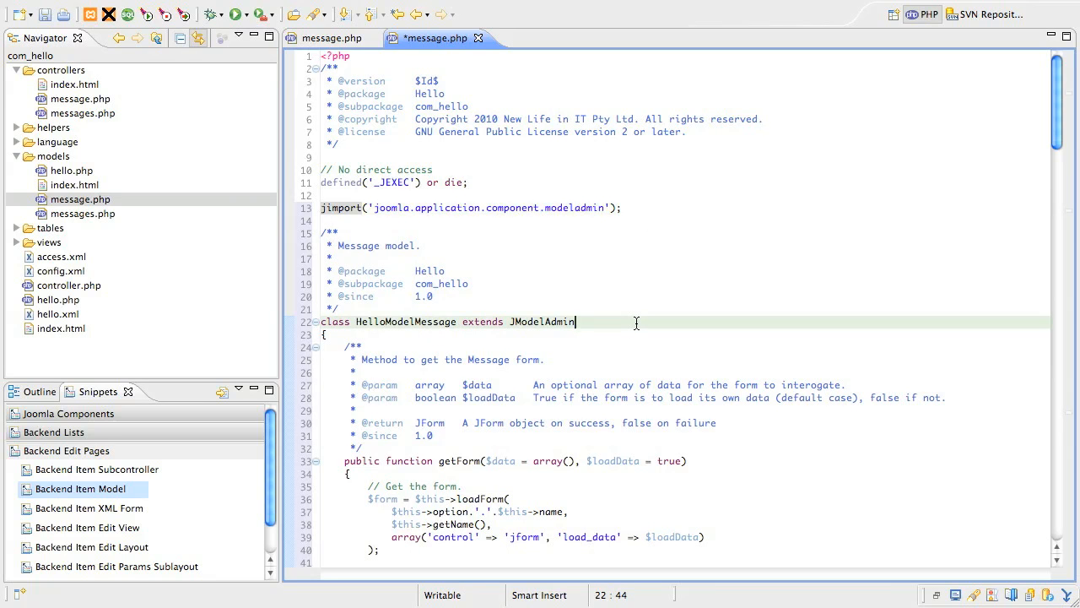
{"action": "scroll", "scroll_direction": "down", "scroll_amount": 3}
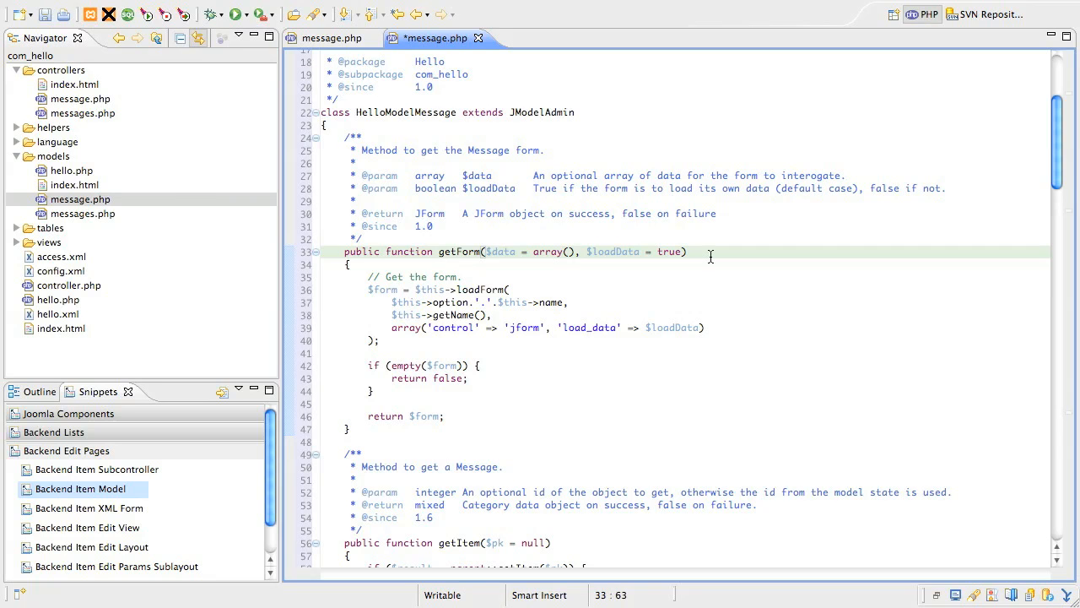
{"action": "scroll", "scroll_direction": "down", "scroll_amount": 3}
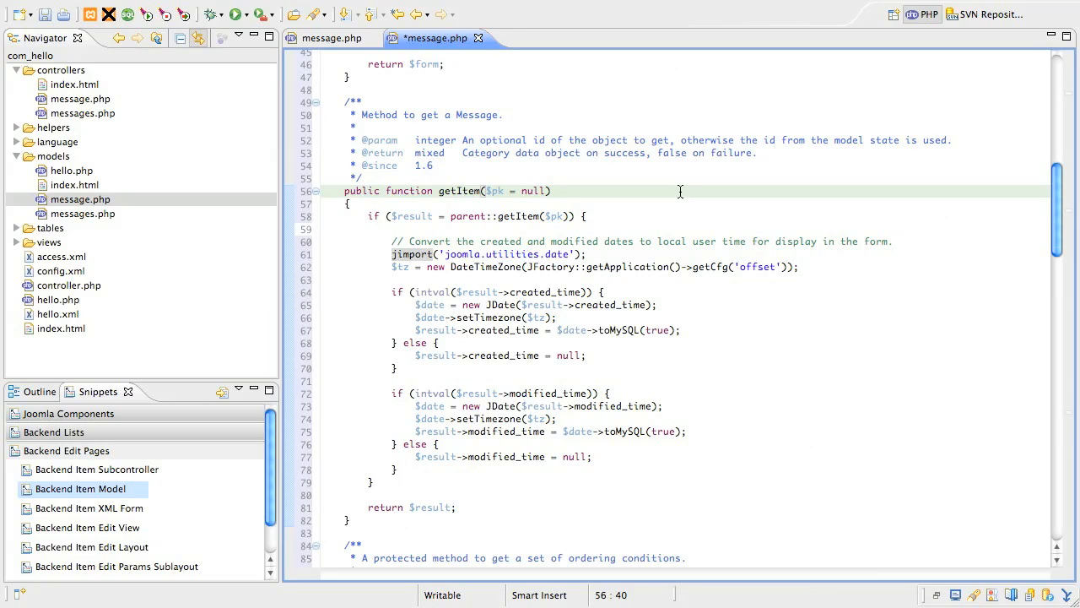
{"action": "left_click", "coordinate": [678, 294]}
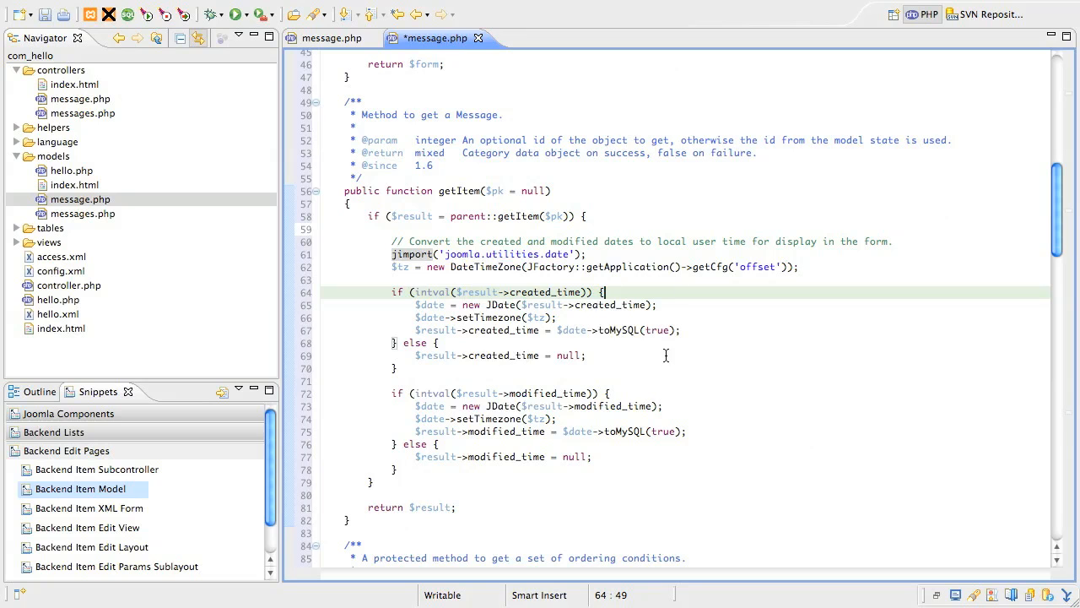
{"action": "left_click", "coordinate": [683, 391]}
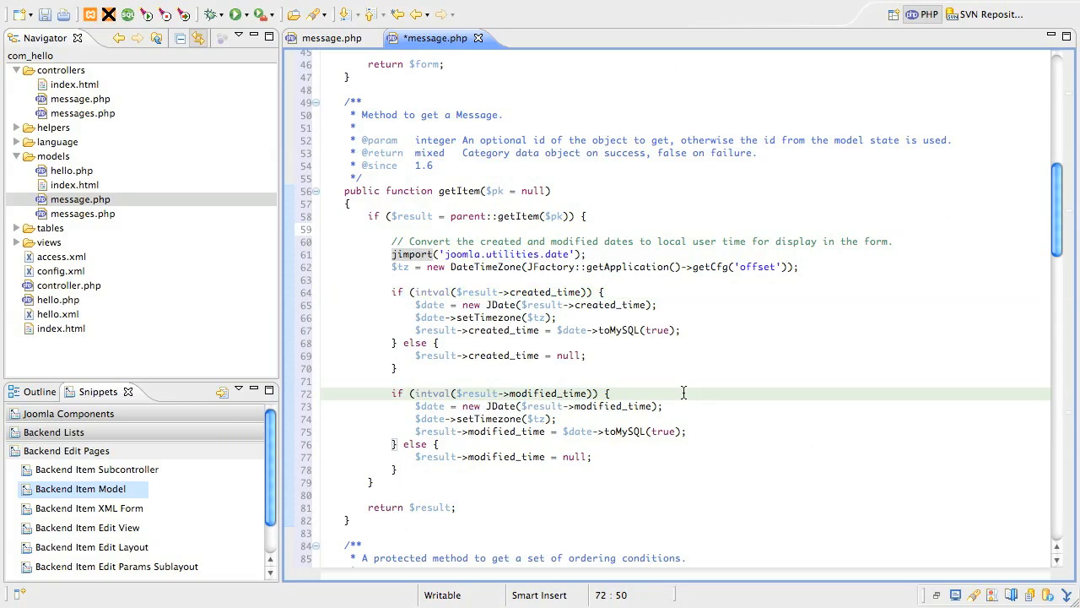
{"action": "scroll", "scroll_direction": "down", "scroll_amount": 3}
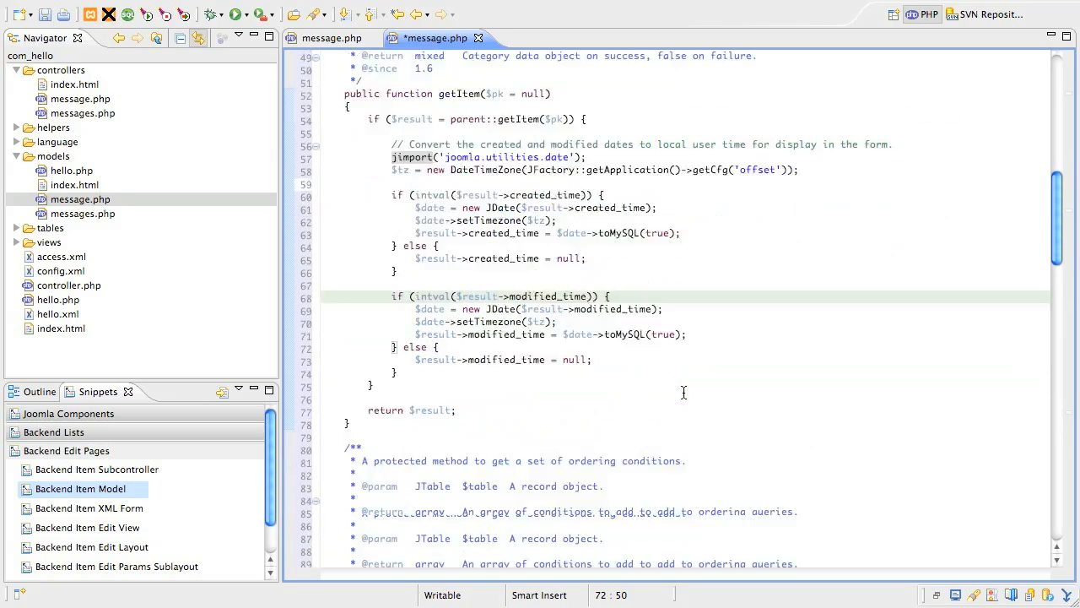
{"action": "scroll", "scroll_direction": "down", "scroll_amount": 3}
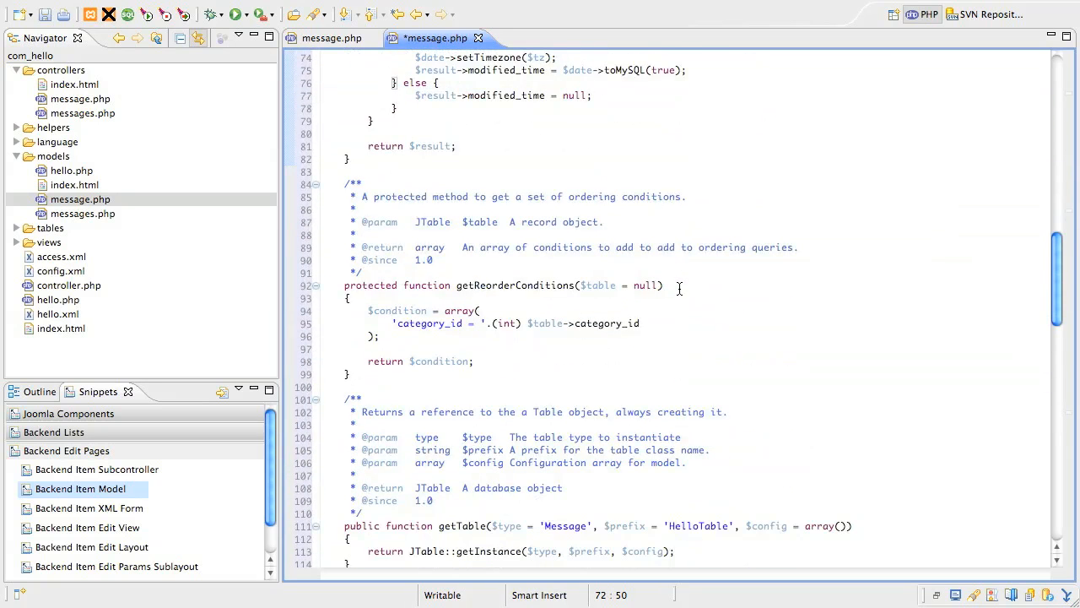
{"action": "left_click", "coordinate": [667, 285]}
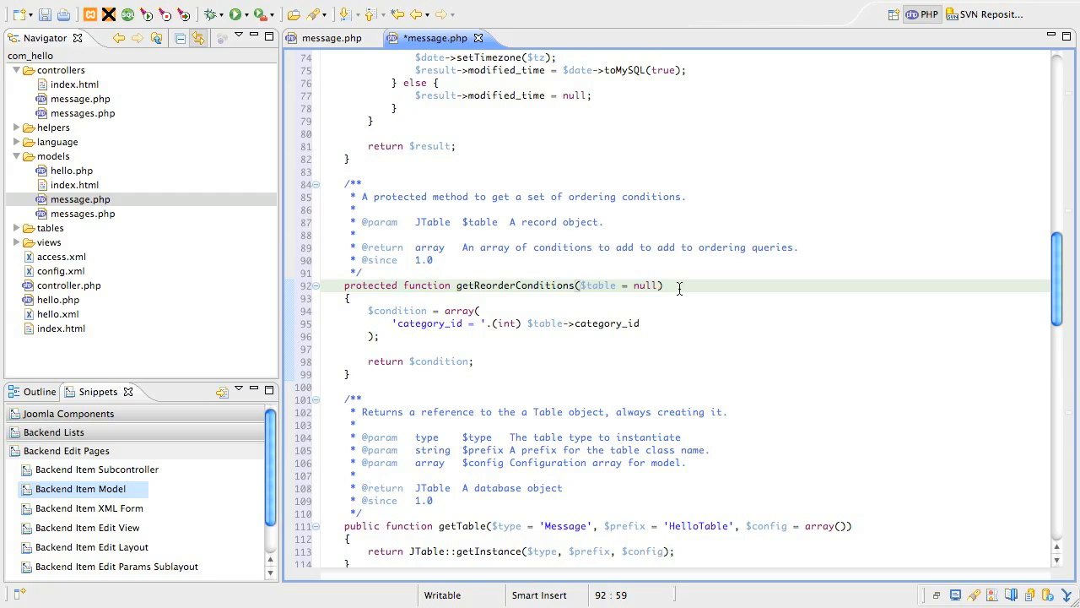
{"action": "scroll", "scroll_direction": "down", "scroll_amount": 3}
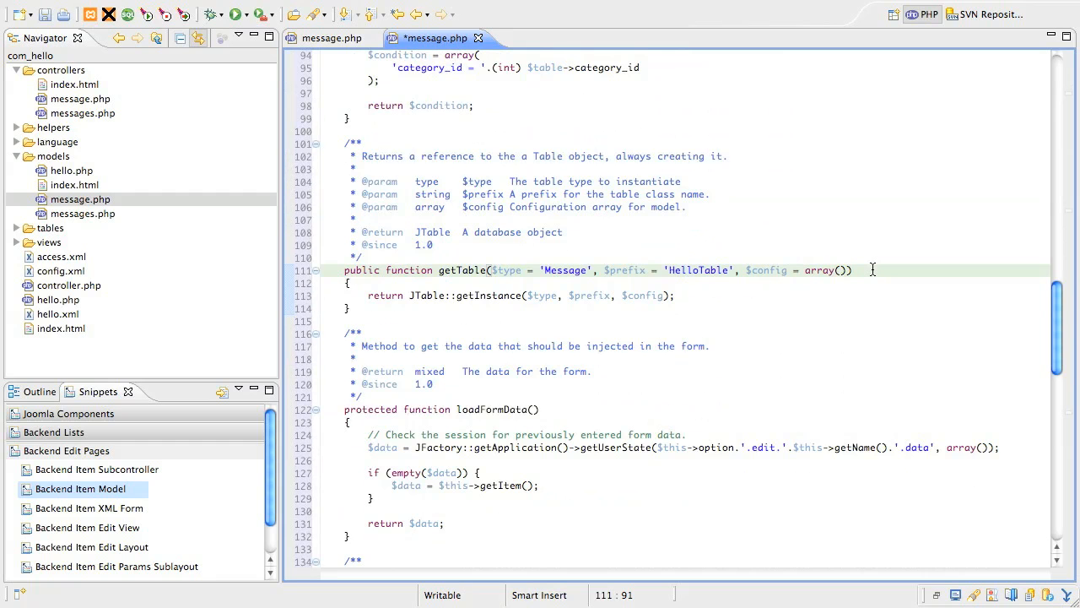
{"action": "scroll", "scroll_direction": "down", "scroll_amount": 3}
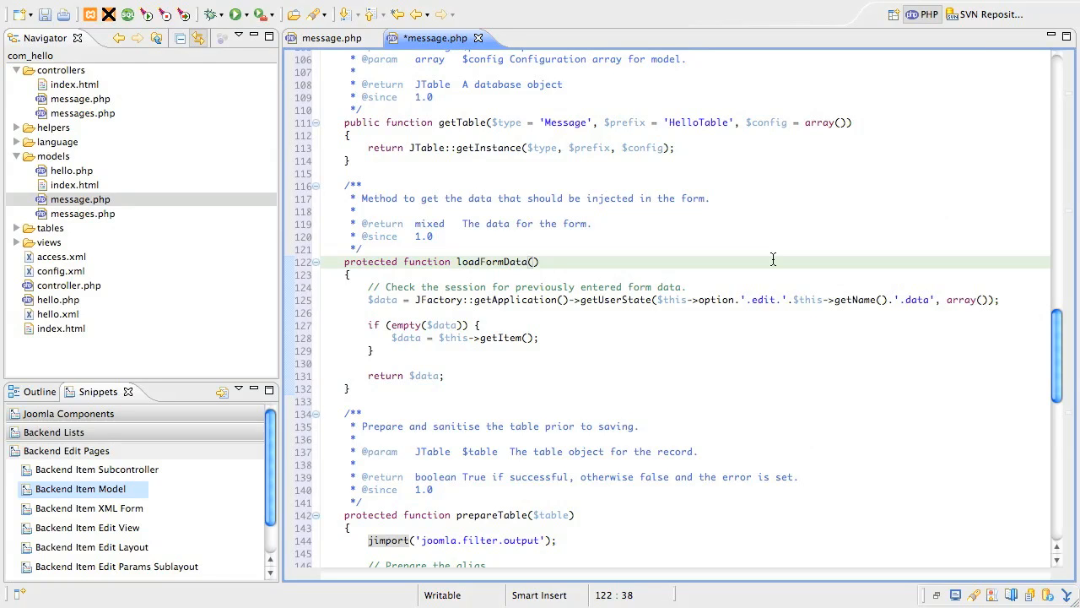
{"action": "scroll", "scroll_direction": "down", "scroll_amount": 3}
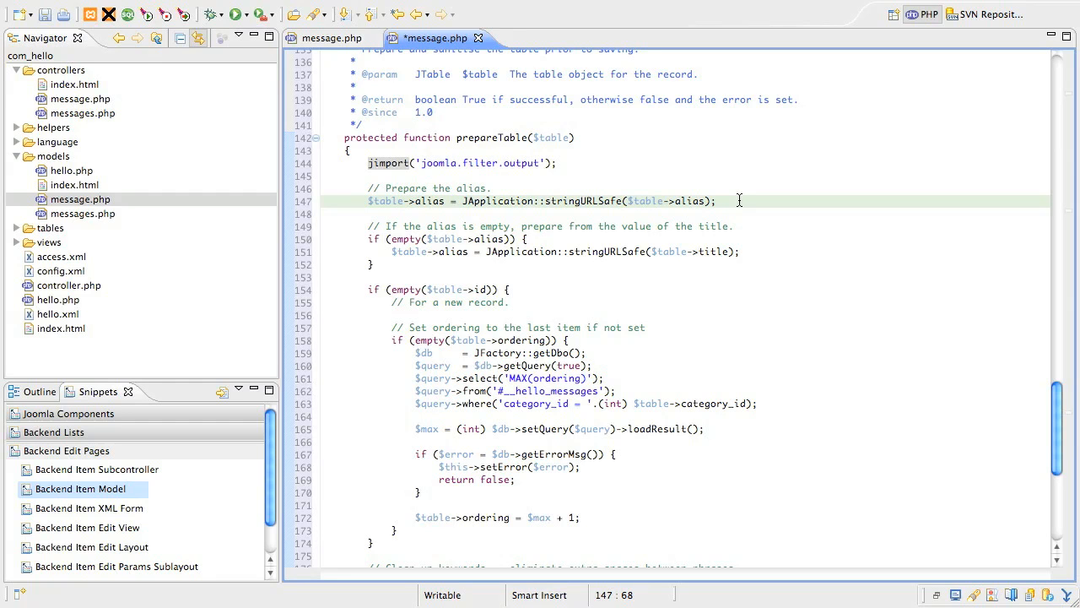
{"action": "mouse_move", "coordinate": [707, 291]}
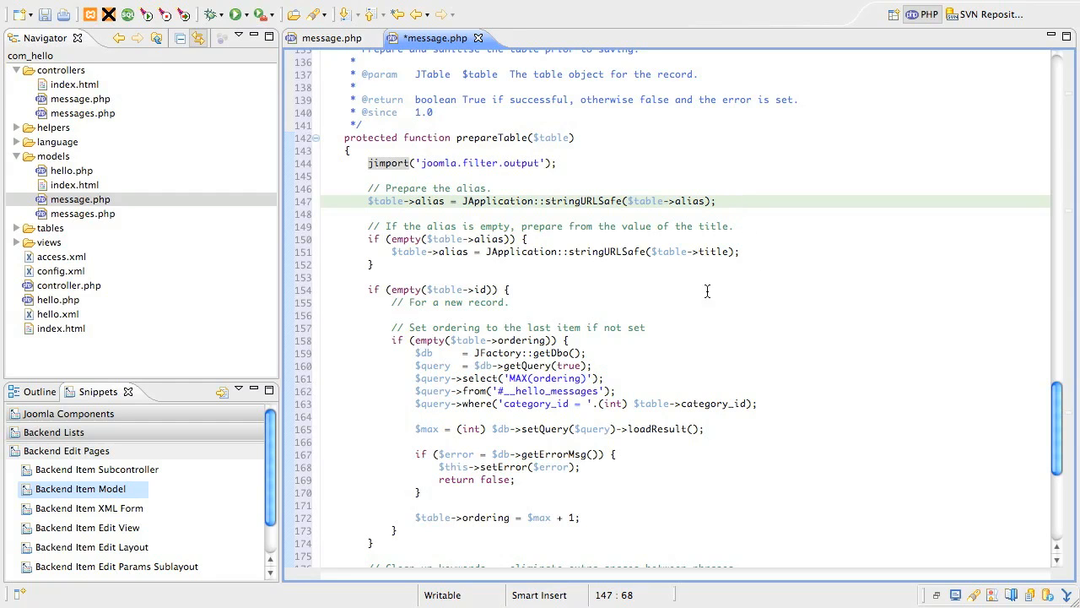
{"action": "left_click", "coordinate": [702, 290]}
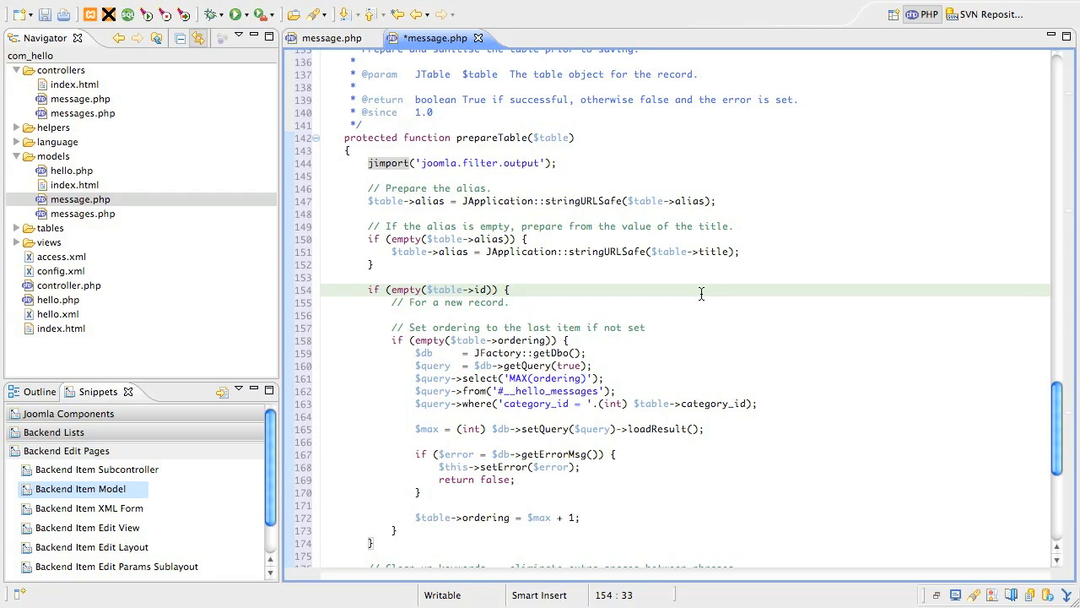
{"action": "scroll", "scroll_direction": "down", "scroll_amount": 3}
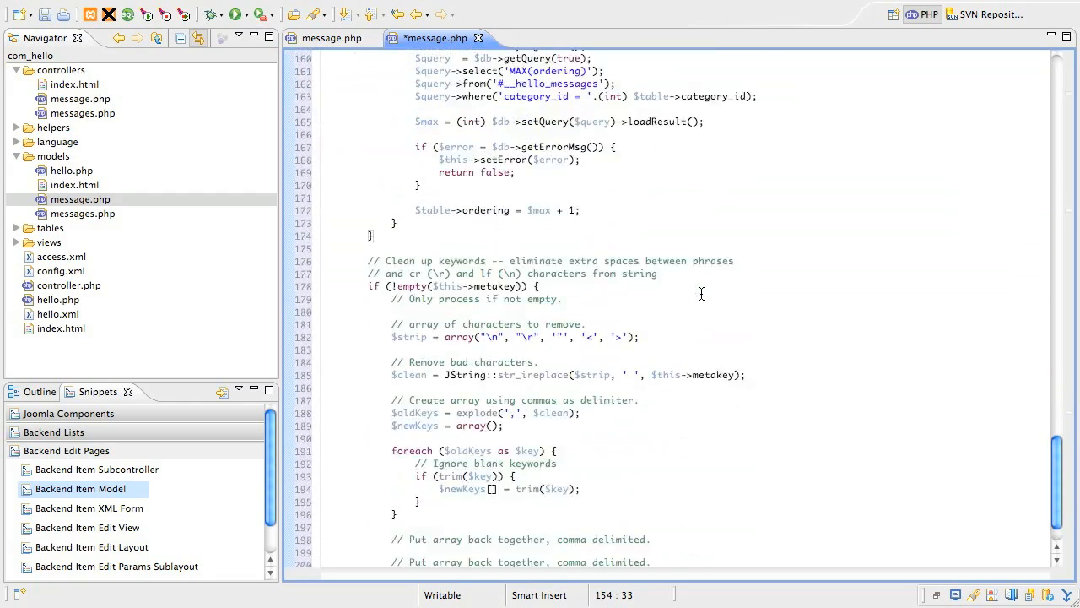